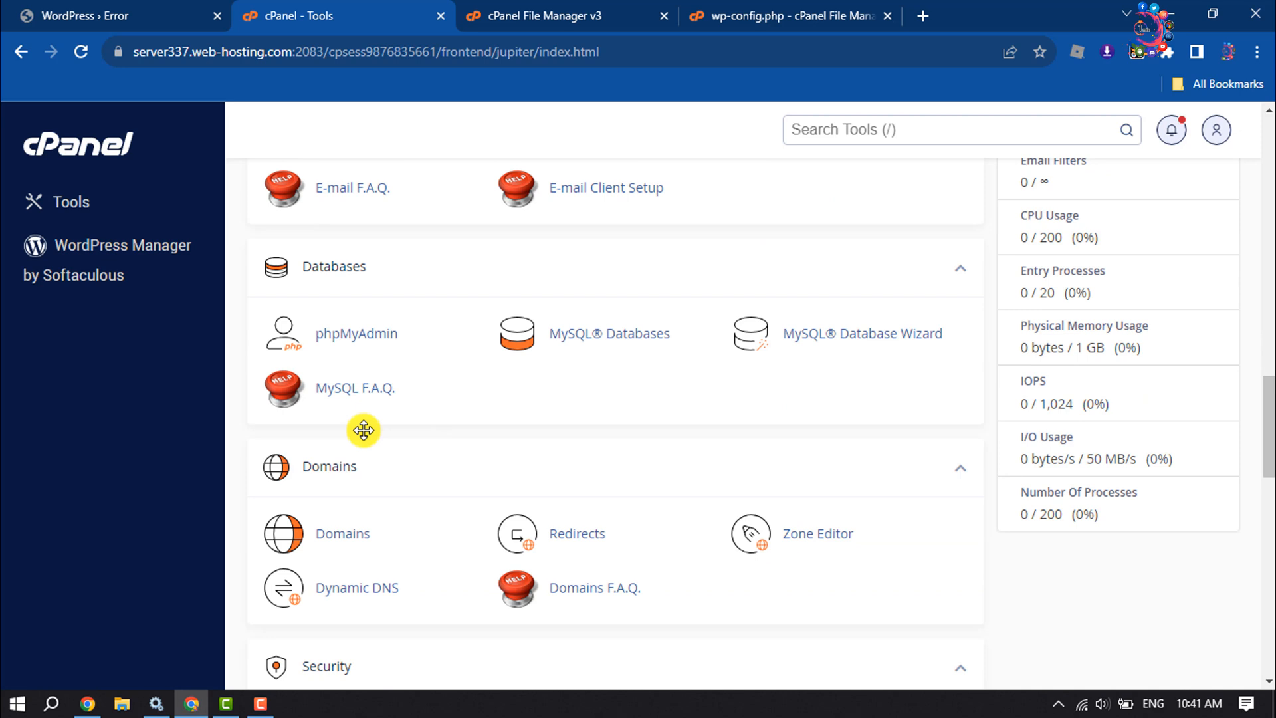
# Step: Reach the Set MySQL User Password form for database user howtfdpb_wp822 via MySQL Databases
pyautogui.click(610, 332)
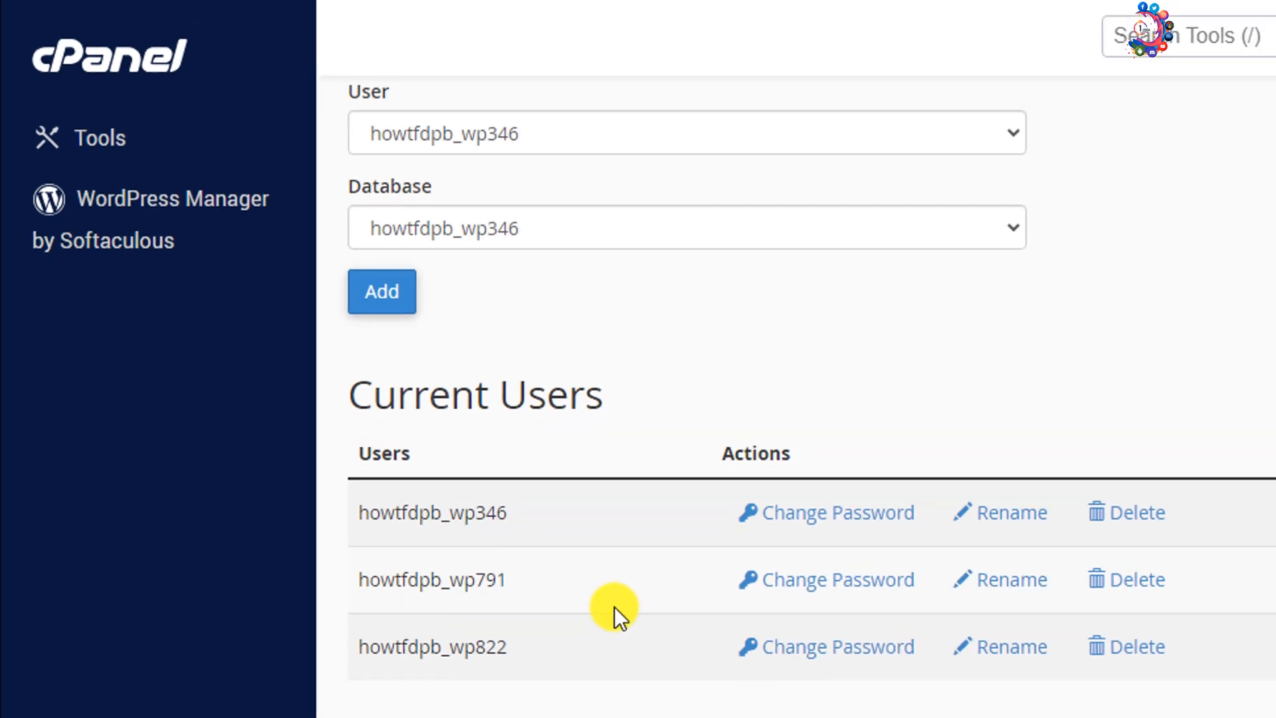
pyautogui.click(837, 645)
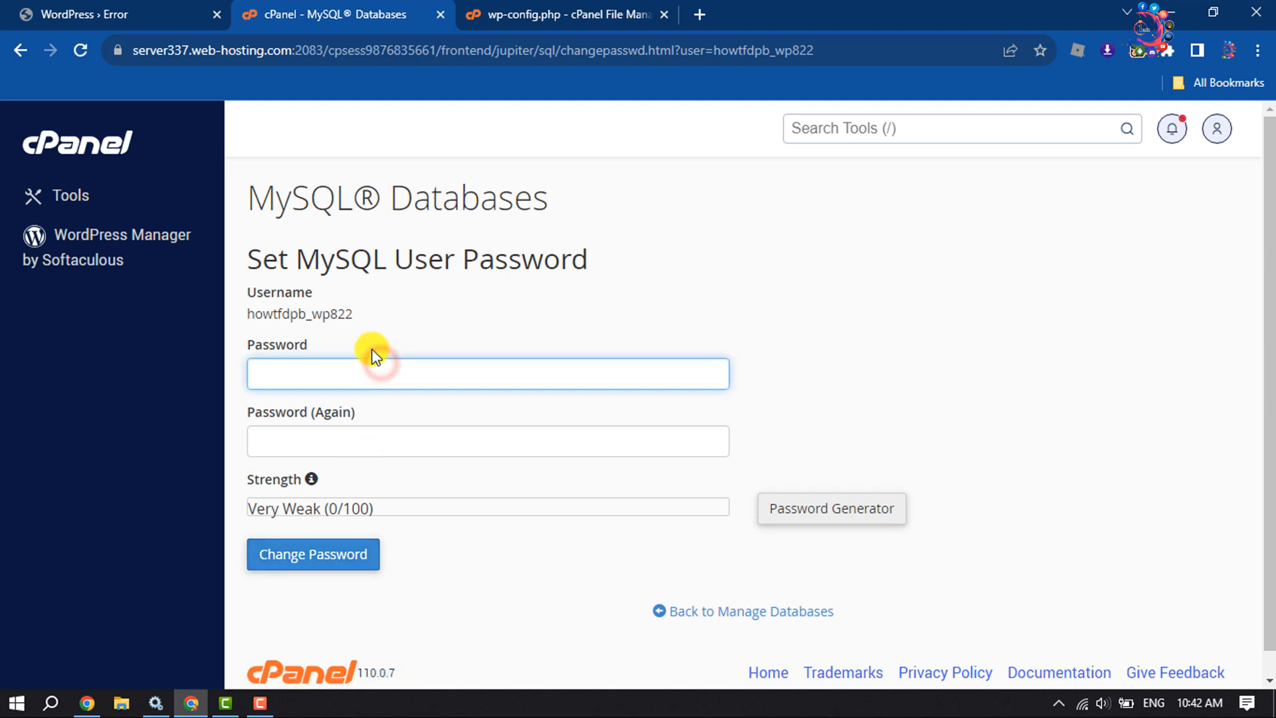